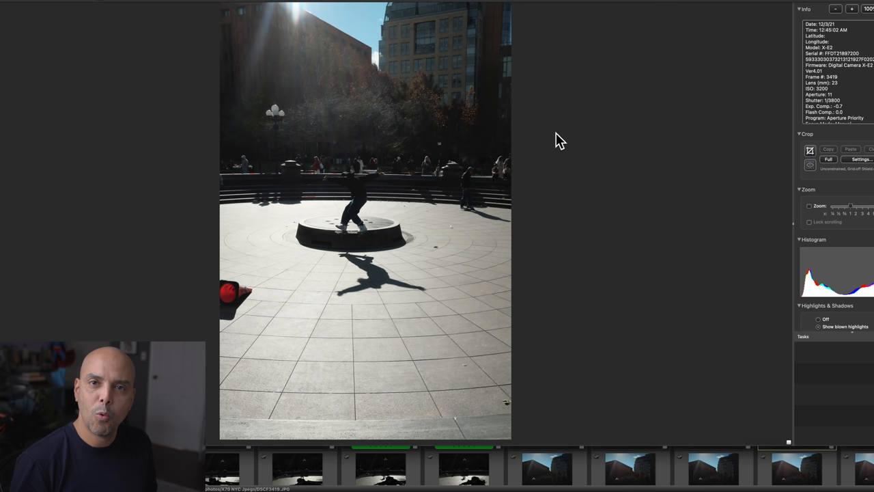
Step through the Washington Square arch frames to the shot with pigeons flying overhead
left_click(380, 466)
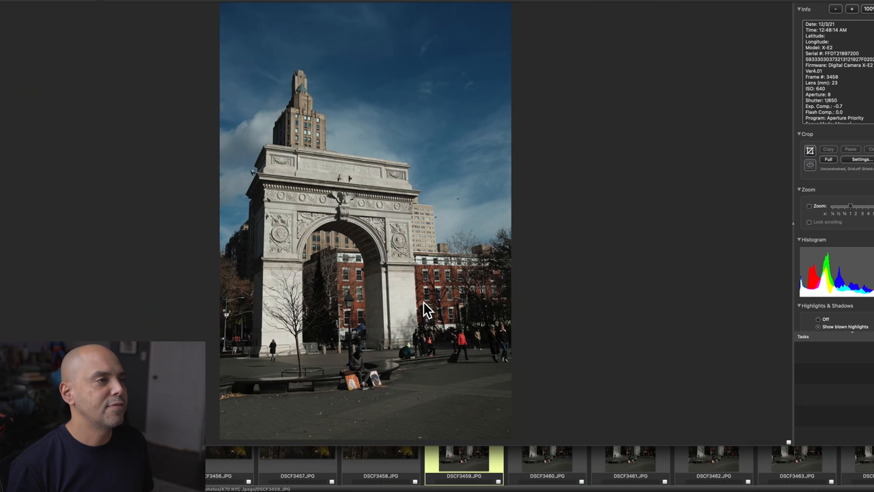
left_click(713, 460)
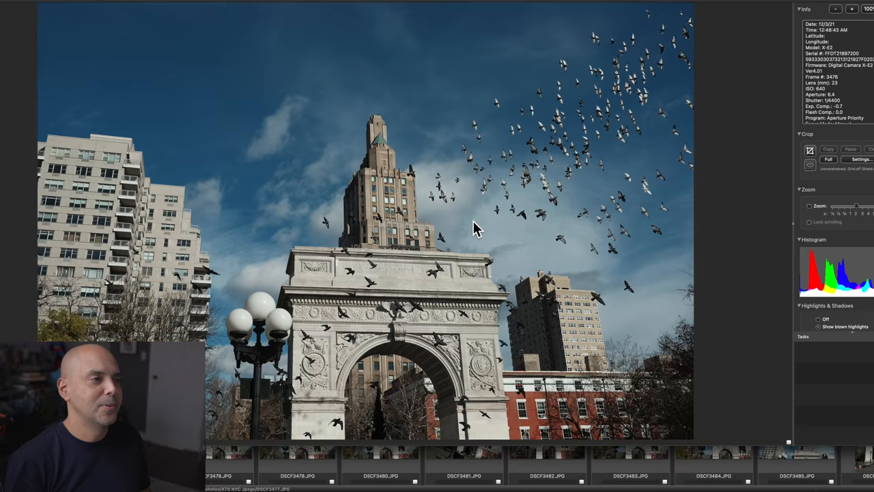
Tag DSCF3523, DSCF3525, DSCF3567 and DSCF3568 green, advancing to the West 4 Street entrance
left_click(546, 467)
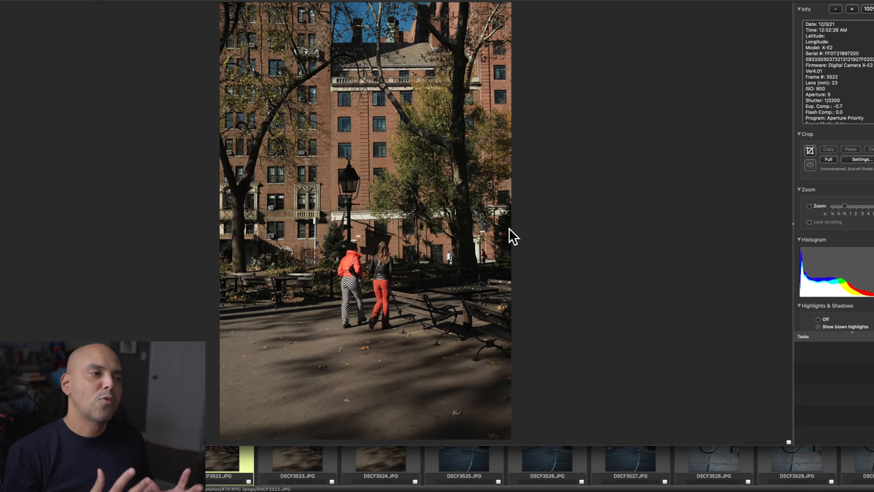
left_click(463, 458)
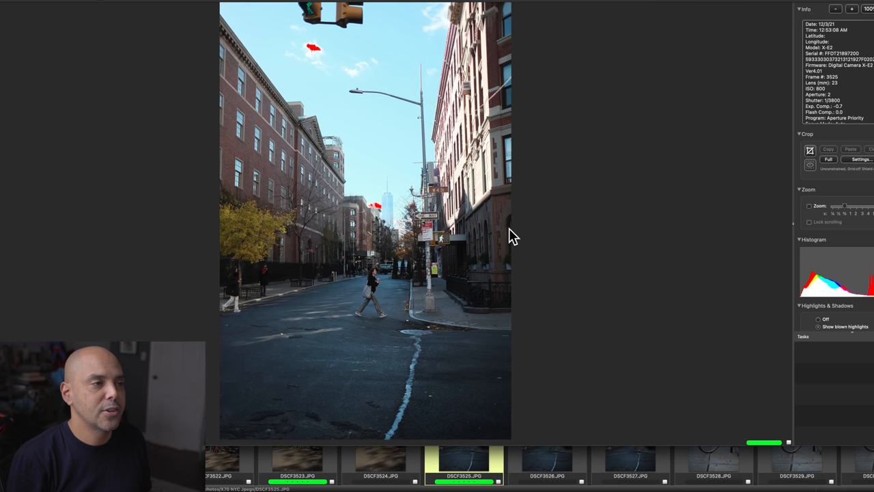
left_click(712, 459)
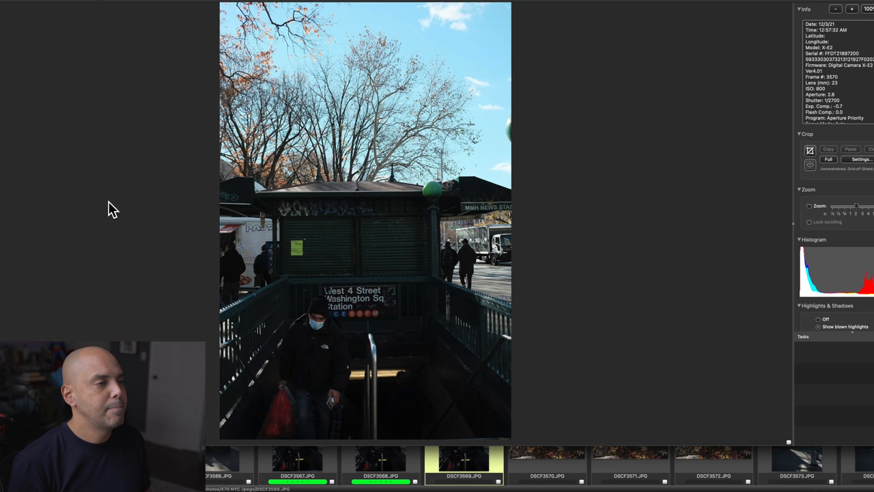
Advance past the Minetta Lane corner shots to DSCF3589, a woman passing a bicycle
left_click(797, 461)
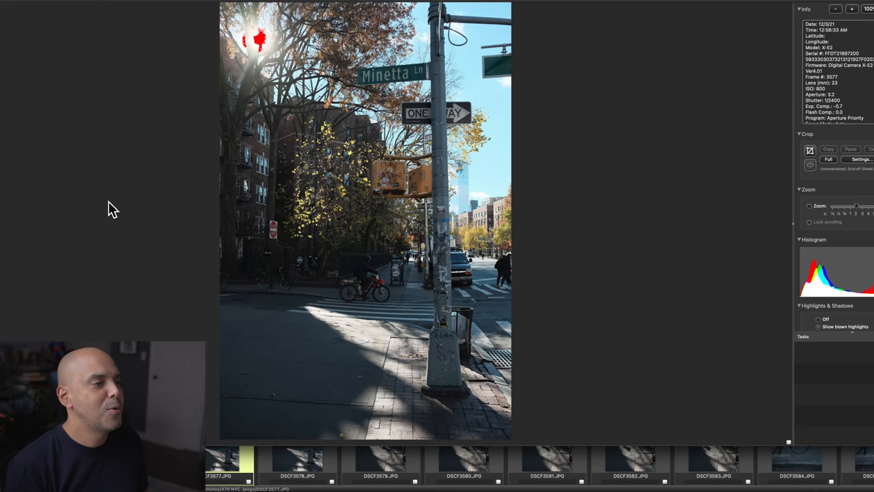
left_click(381, 464)
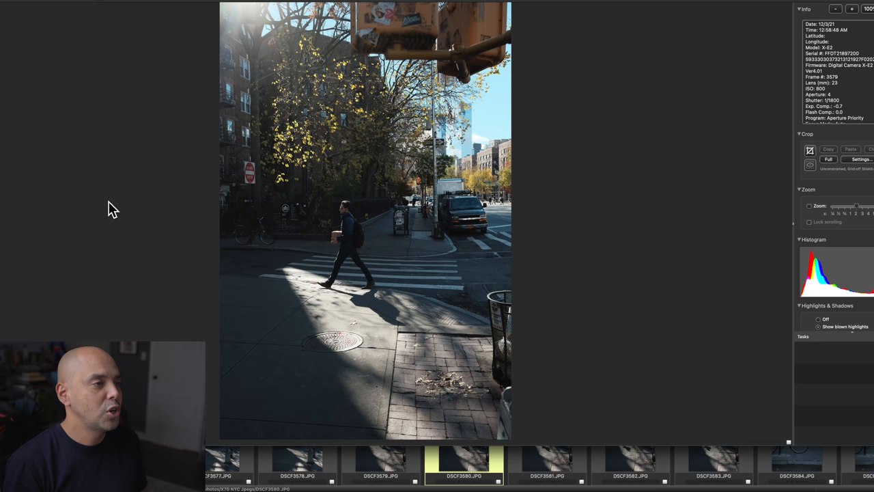
left_click(713, 464)
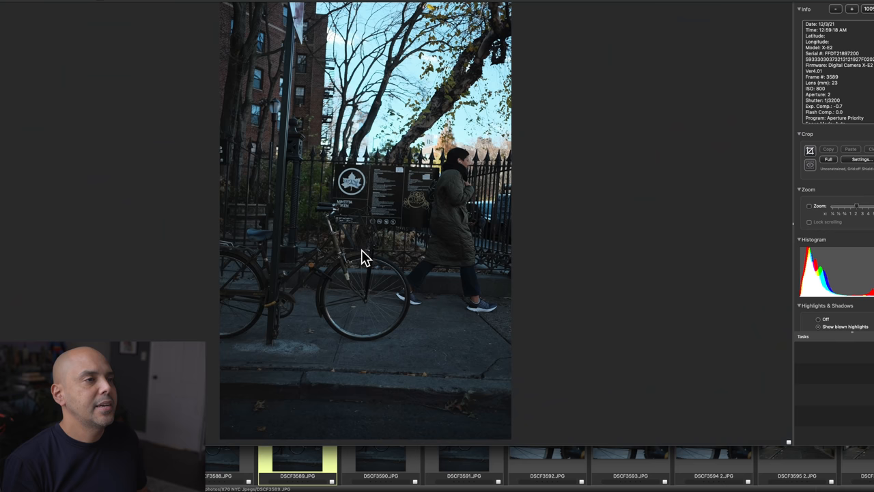
Tag ivy building keeper DSCF3611 2, then move on to Luxor Lounge frame DSCF3632
left_click(630, 465)
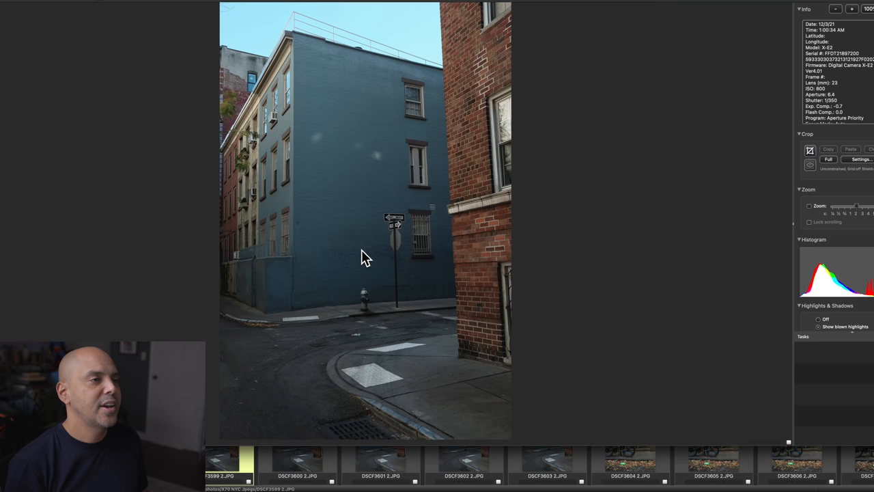
left_click(629, 460)
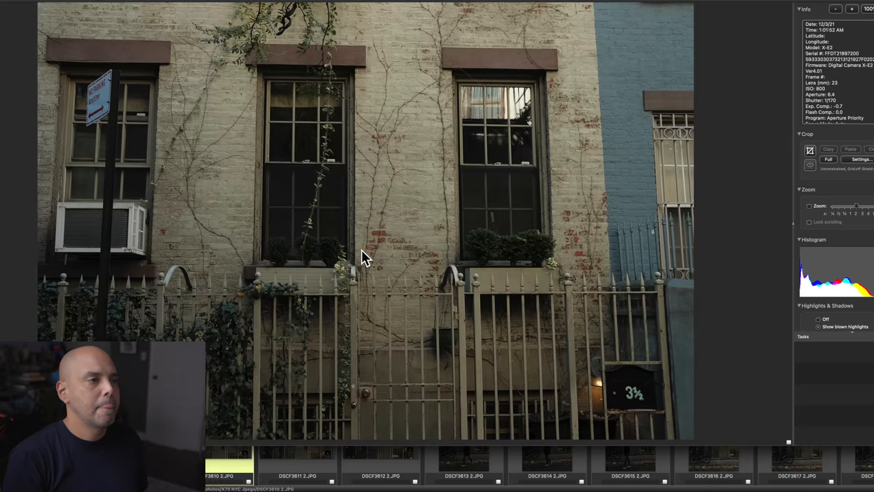
left_click(463, 461)
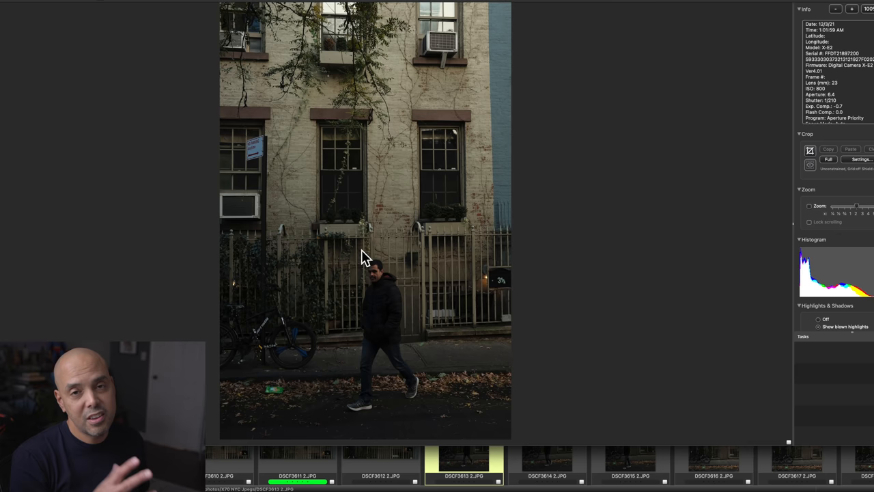
left_click(547, 461)
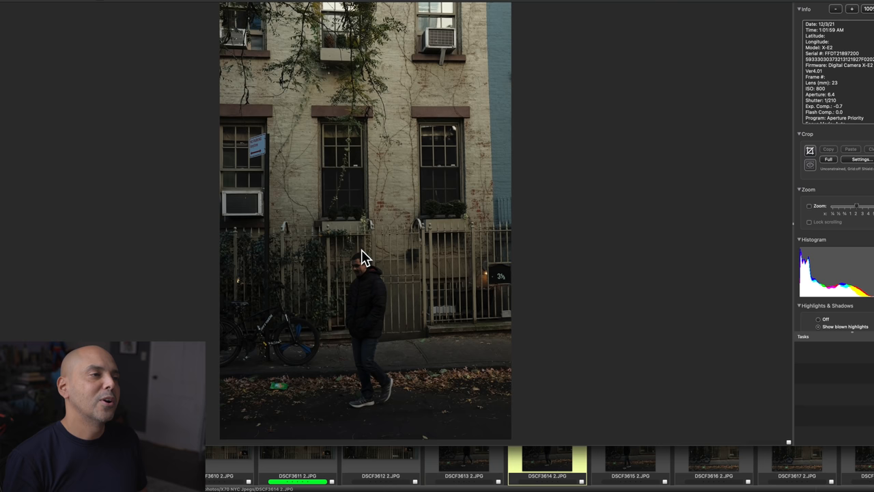
left_click(713, 461)
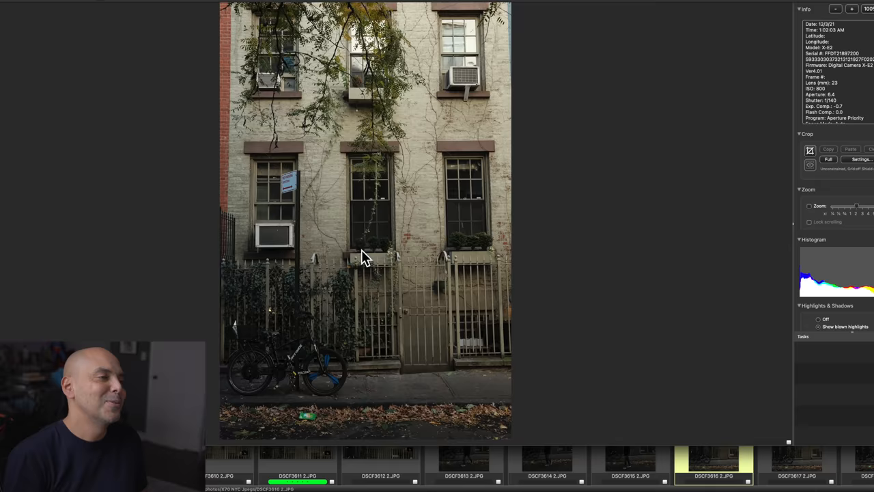
left_click(629, 461)
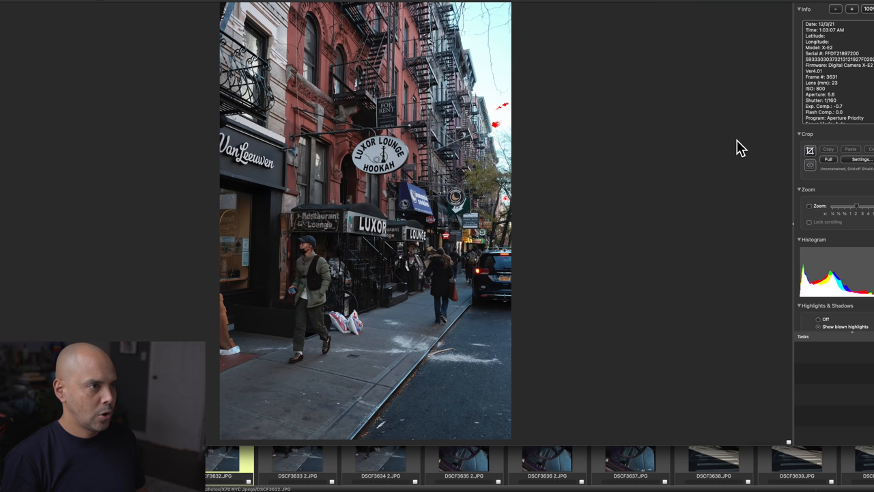
Tag DSCF3633 2 and advance to DSCF3643, the rider on the striped crosswalk
left_click(380, 459)
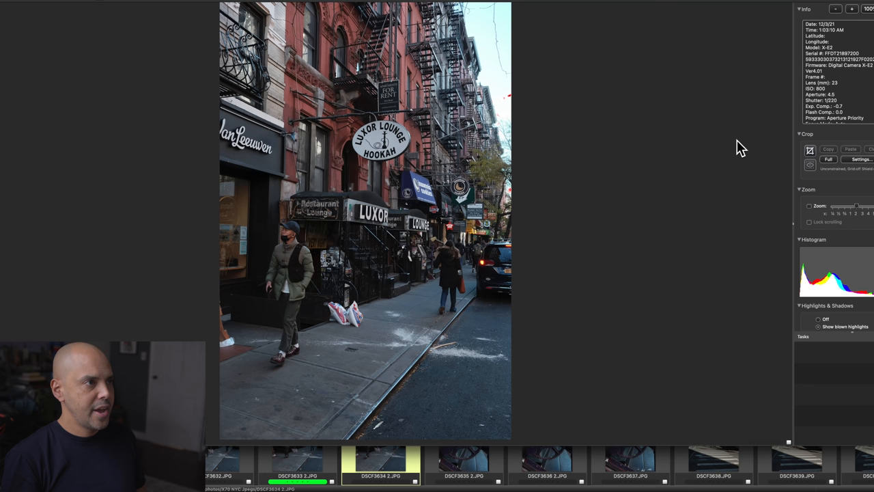
left_click(463, 464)
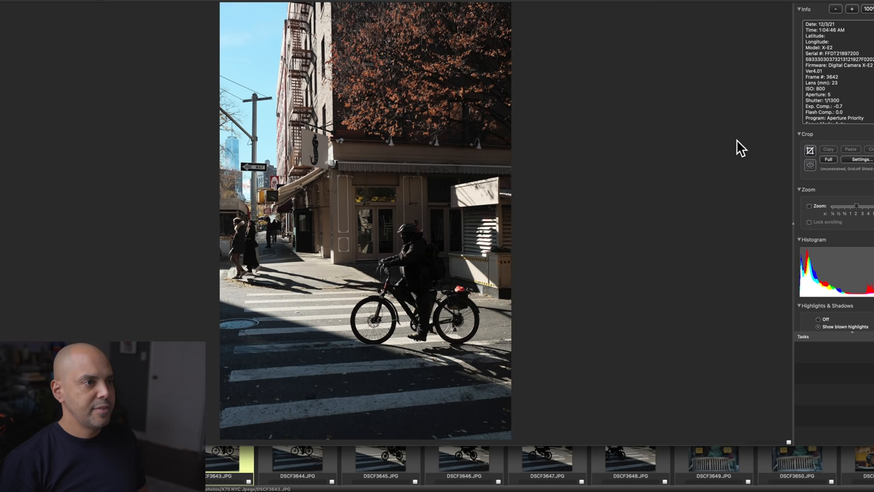
Inspect DSCF3645 at 100%, tag it and DSCF3666 2, then reach DSCF3682 2
left_click(380, 457)
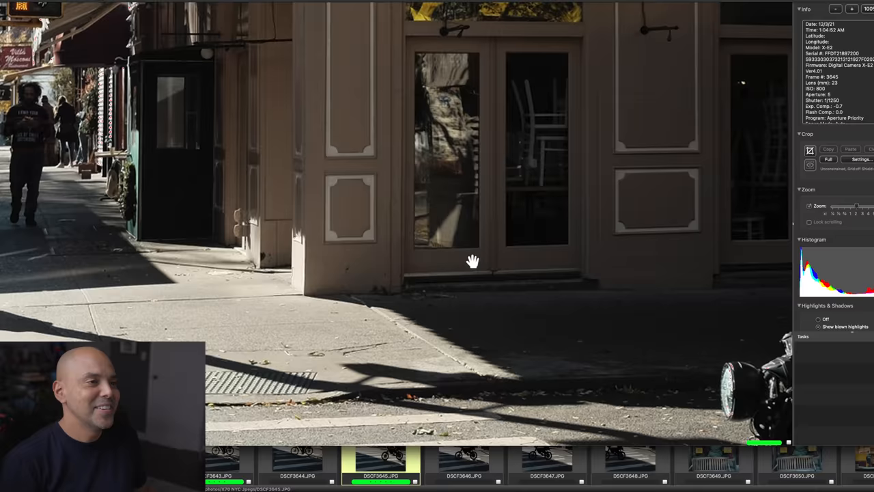
left_click_drag(472, 261, 101, 238)
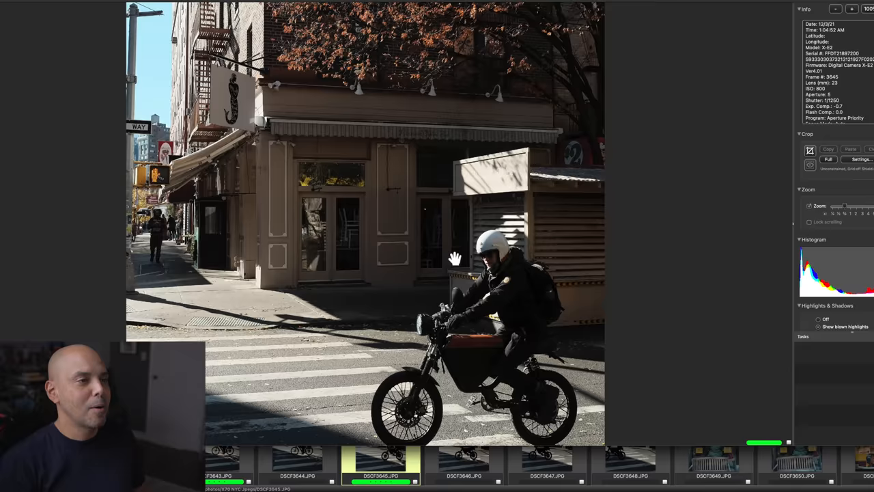
left_click(546, 461)
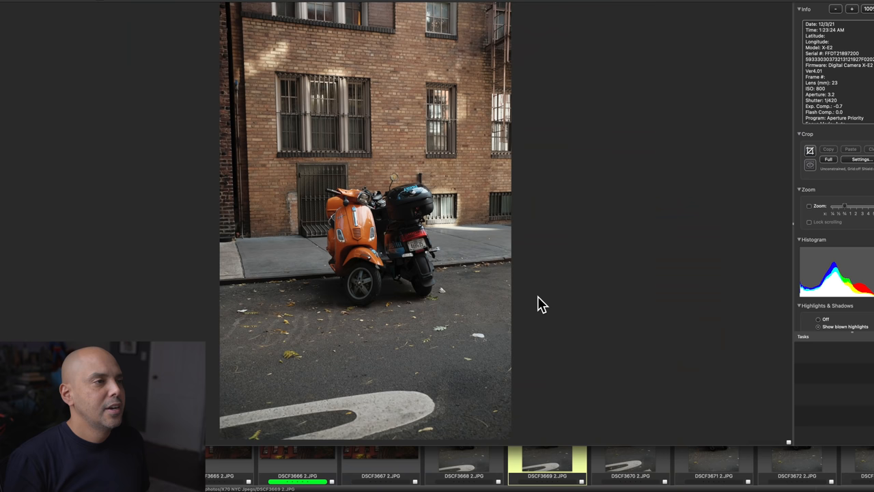
left_click(713, 464)
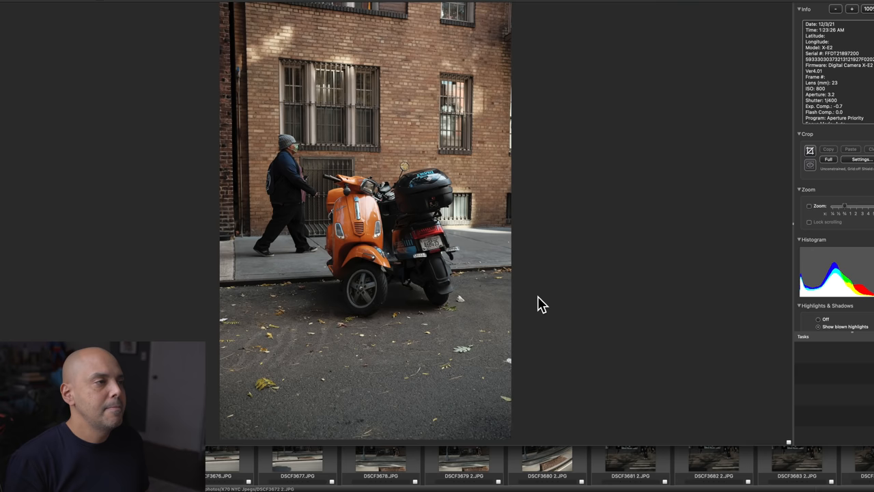
left_click(713, 461)
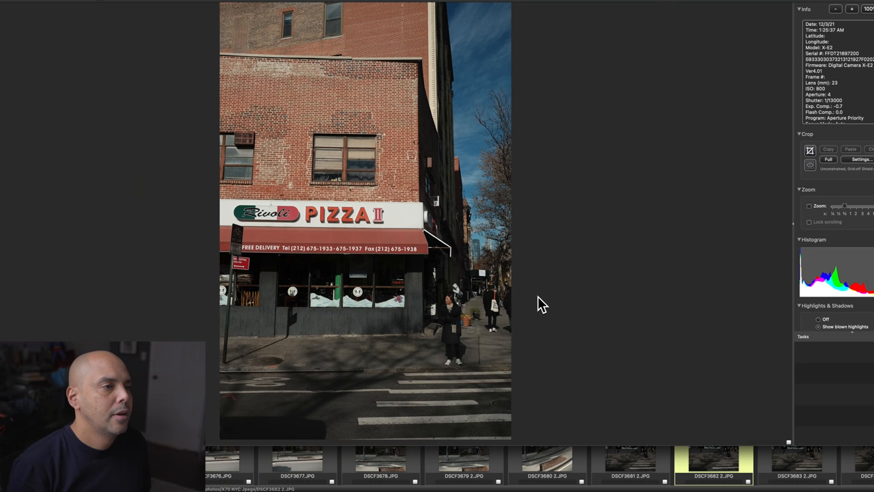